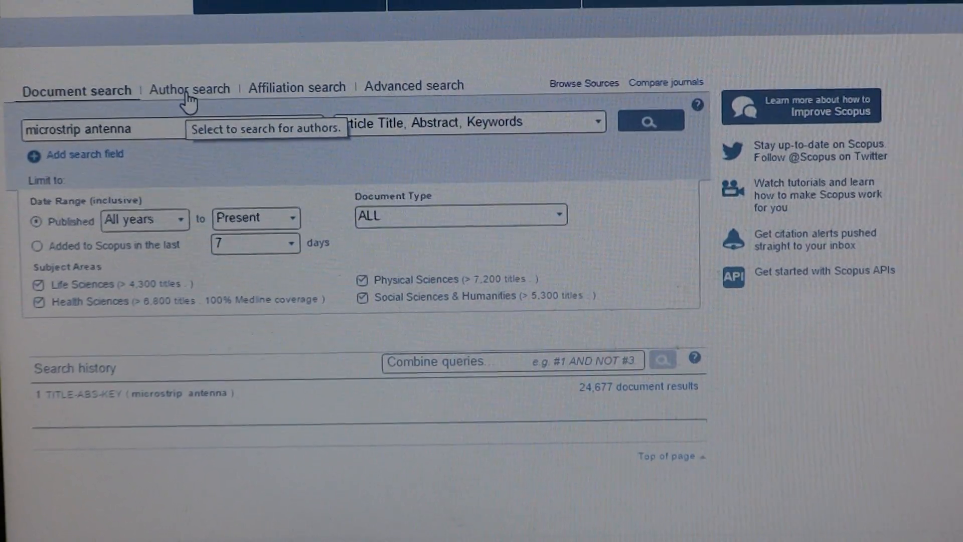
Fill the author search with last name Madhav and affiliation K L University
{"action": "left_click", "coordinate": [189, 88]}
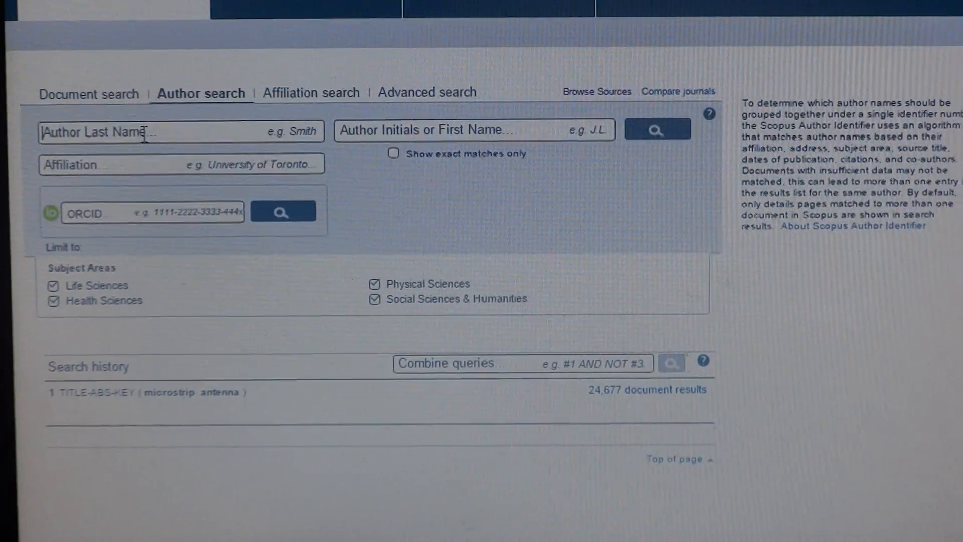
{"action": "type", "text": "Madhav"}
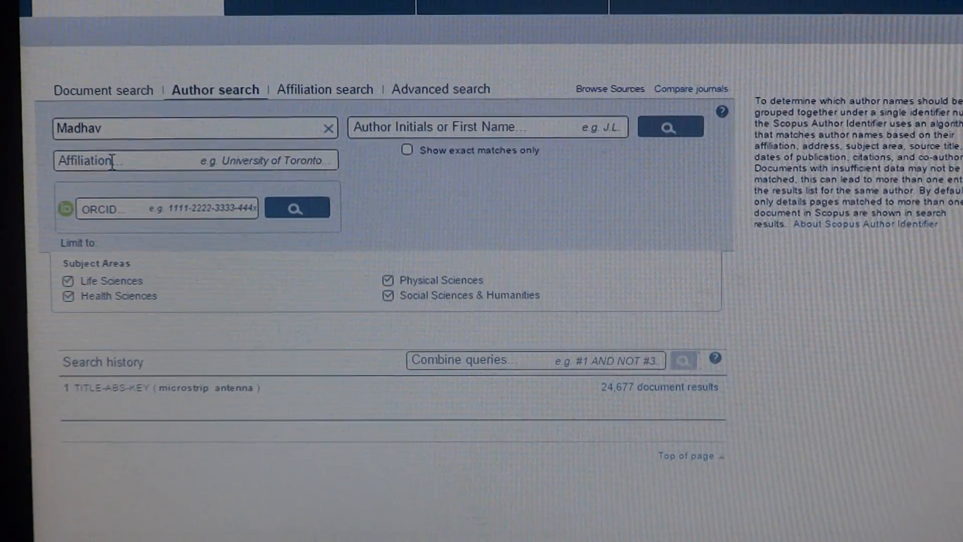
{"action": "type", "text": "K L University"}
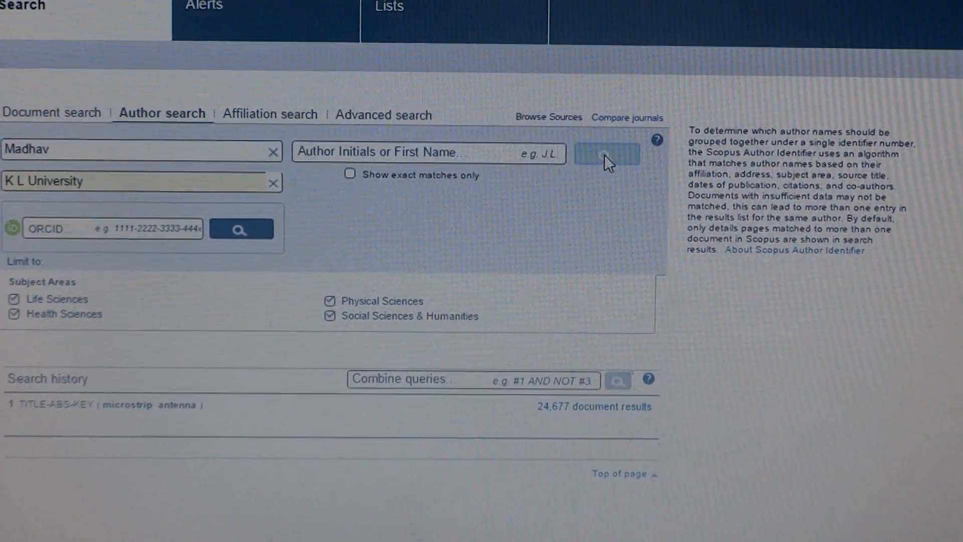
Run the author search for Madhav at K L University
{"action": "left_click", "coordinate": [606, 153]}
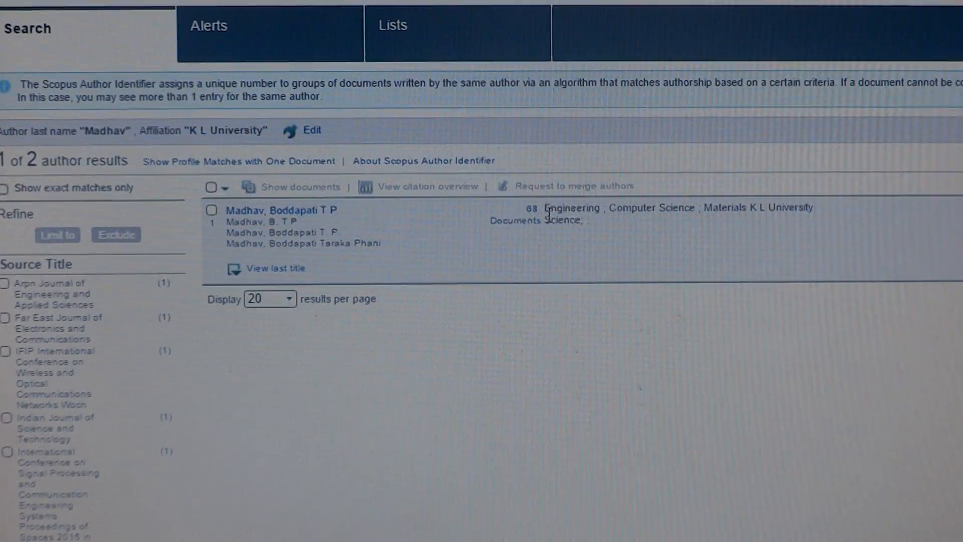
{"action": "mouse_move", "coordinate": [532, 220]}
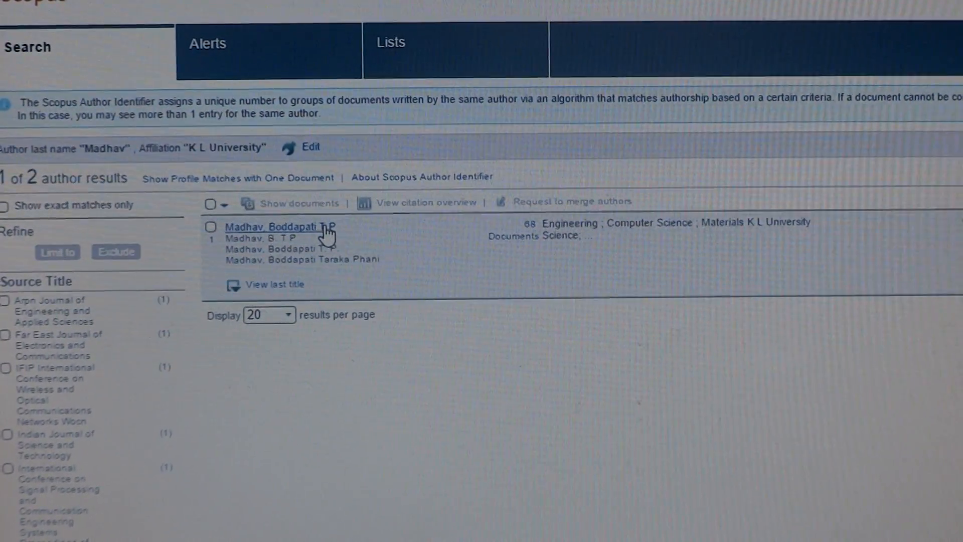
{"action": "left_click", "coordinate": [270, 226]}
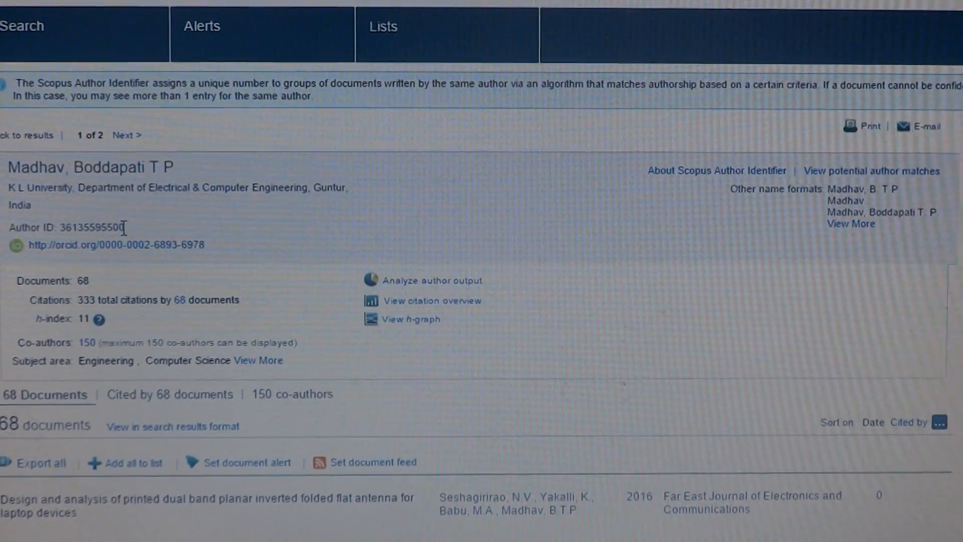
{"action": "mouse_move", "coordinate": [122, 246]}
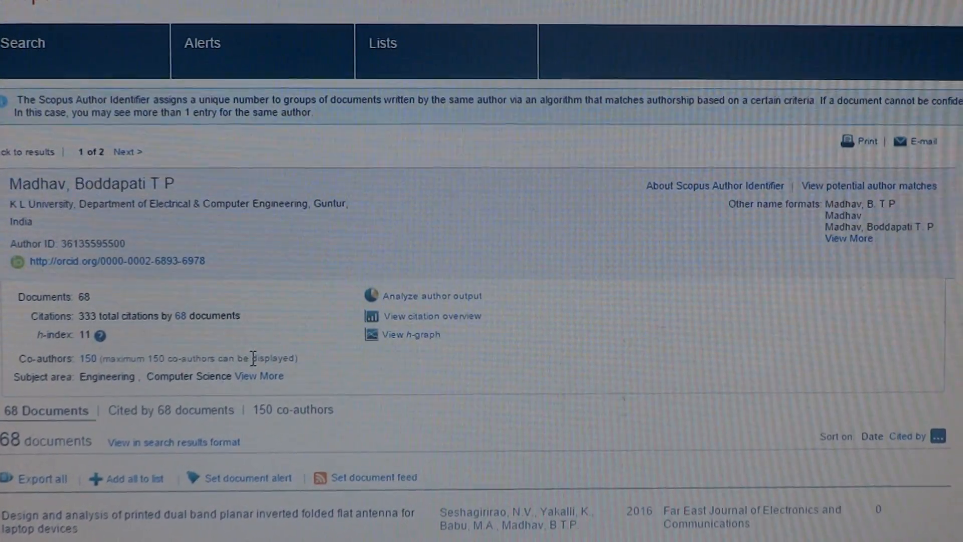
{"action": "scroll", "scroll_direction": "down", "scroll_amount": 3}
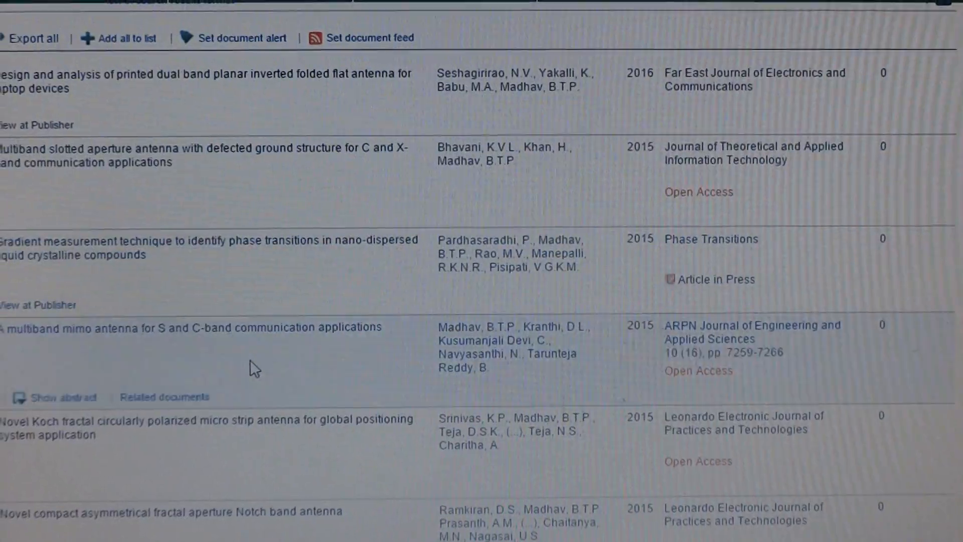
{"action": "scroll", "scroll_direction": "down", "scroll_amount": 3}
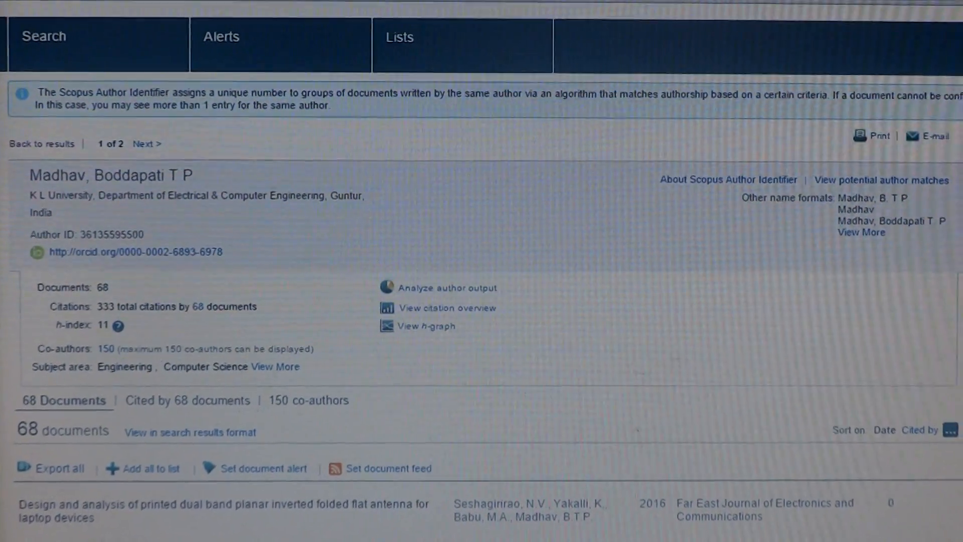
{"action": "scroll", "scroll_direction": "down", "scroll_amount": 3}
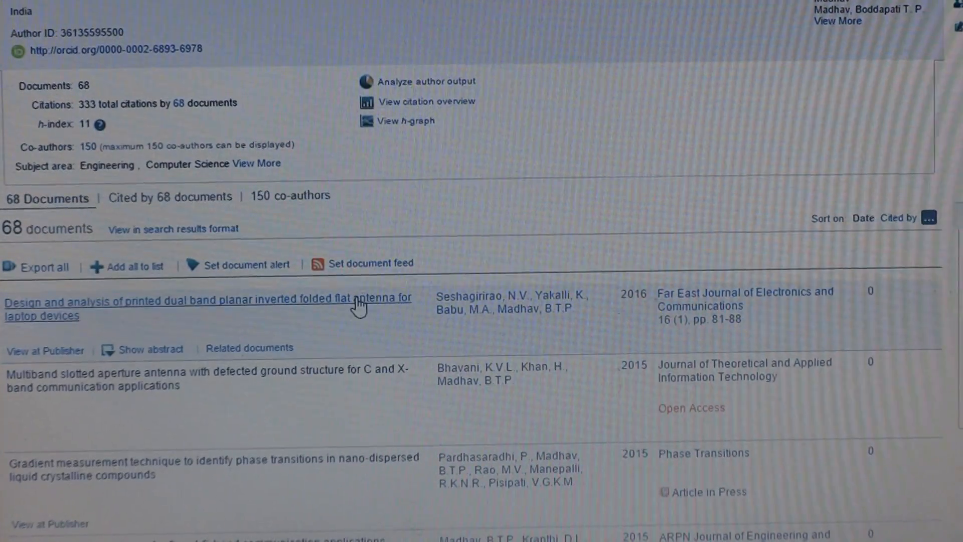
View the dual band planar inverted folded flat antenna paper's abstract, keywords and 14 references
{"action": "left_click", "coordinate": [208, 297]}
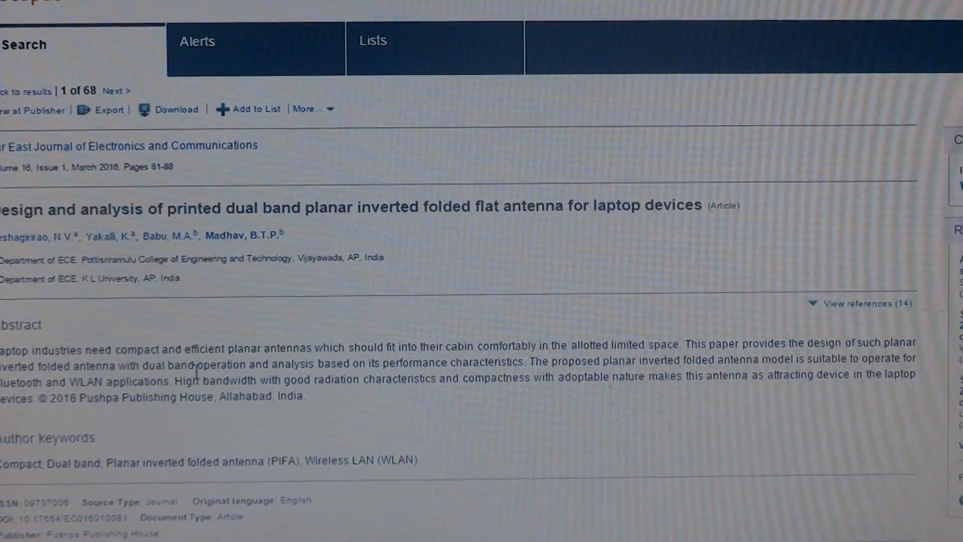
{"action": "scroll", "scroll_direction": "down", "scroll_amount": 3}
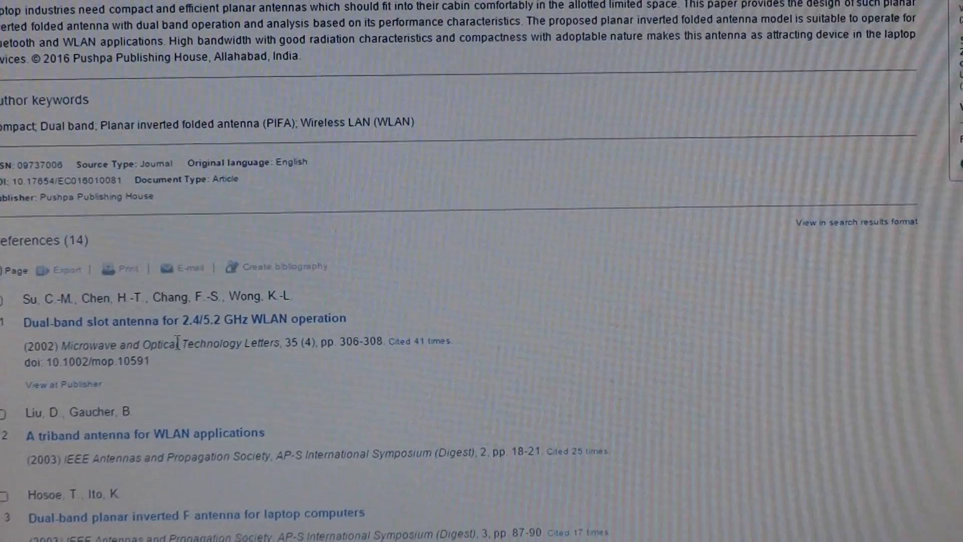
{"action": "scroll", "scroll_direction": "down", "scroll_amount": 3}
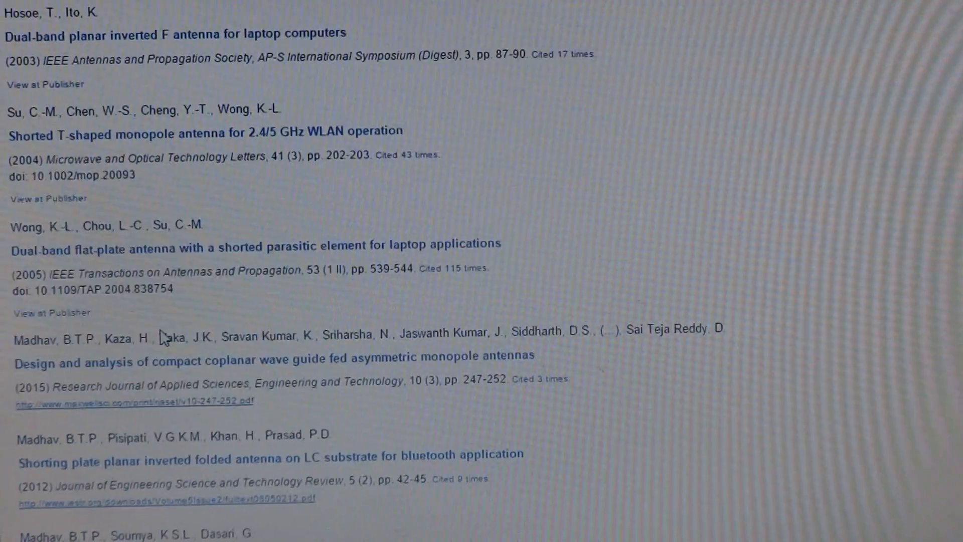